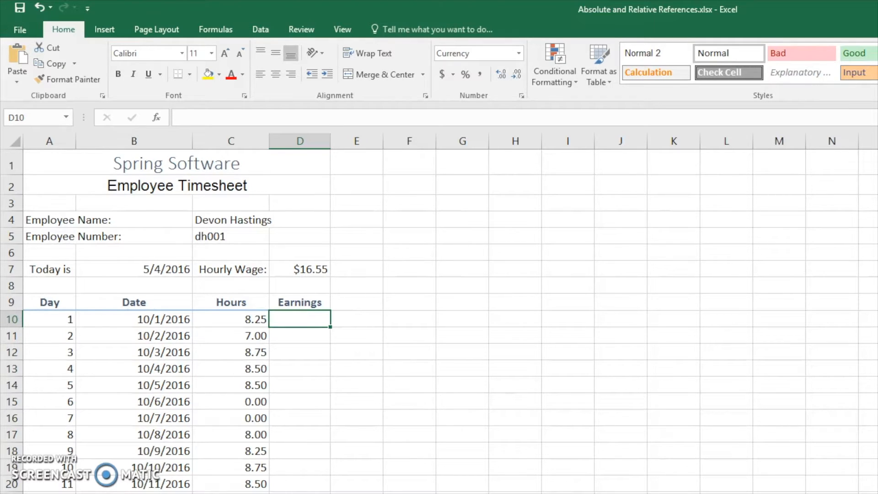
pyautogui.moveTo(403, 421)
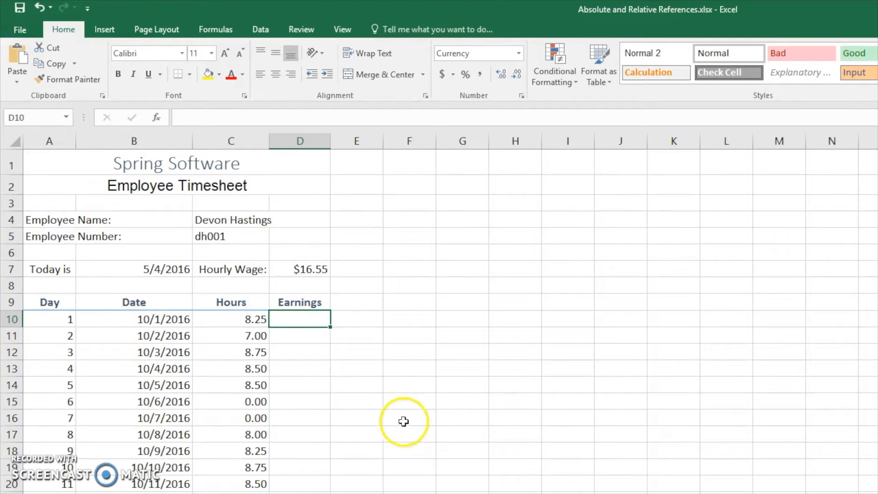
pyautogui.moveTo(330, 324)
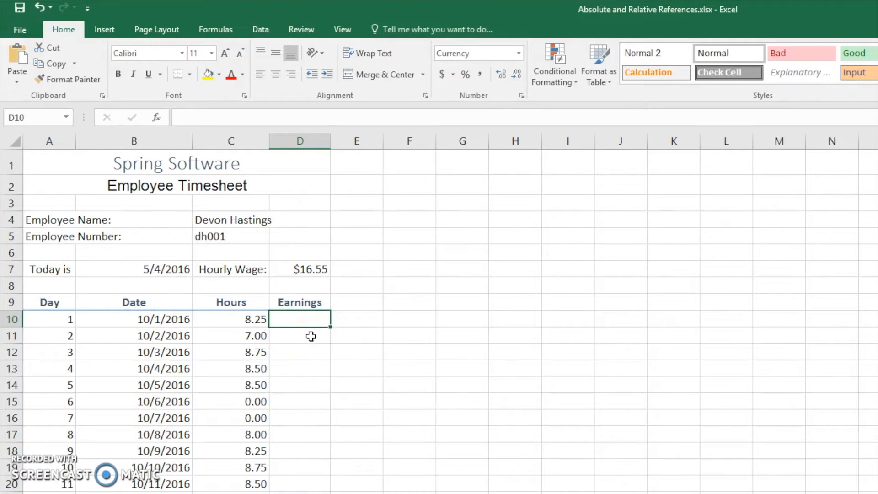
pyautogui.moveTo(307, 339)
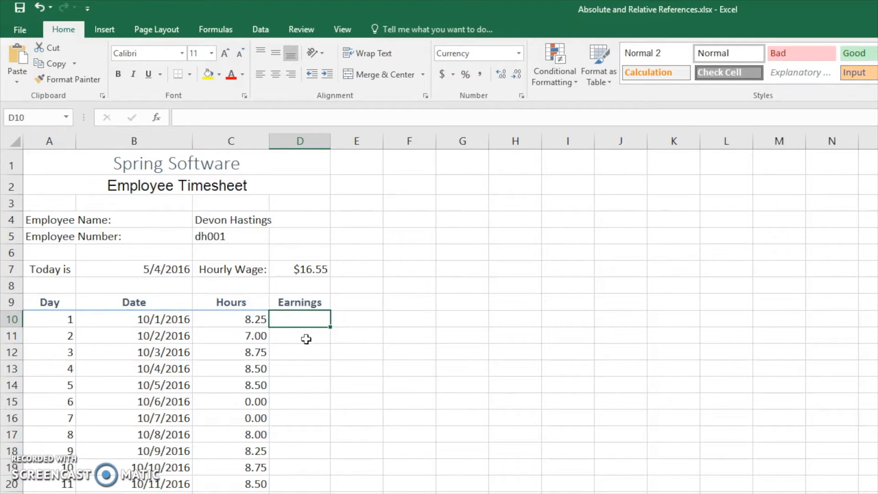
pyautogui.moveTo(304, 334)
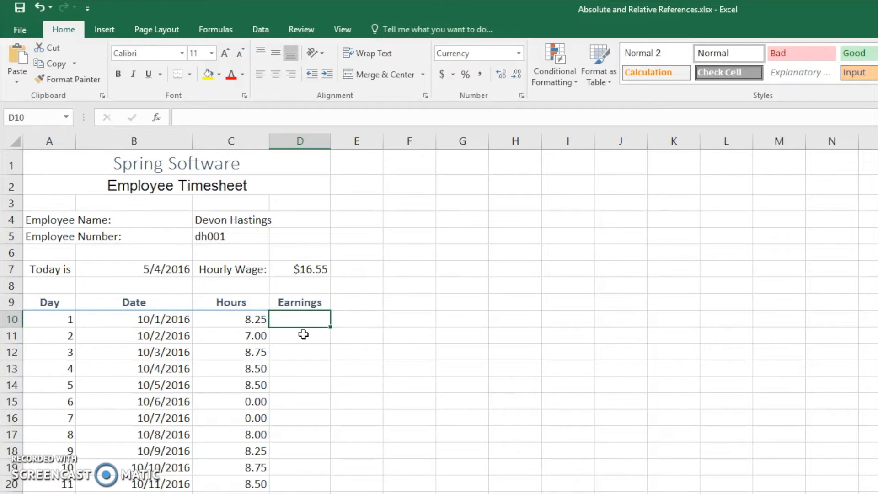
pyautogui.moveTo(302, 335)
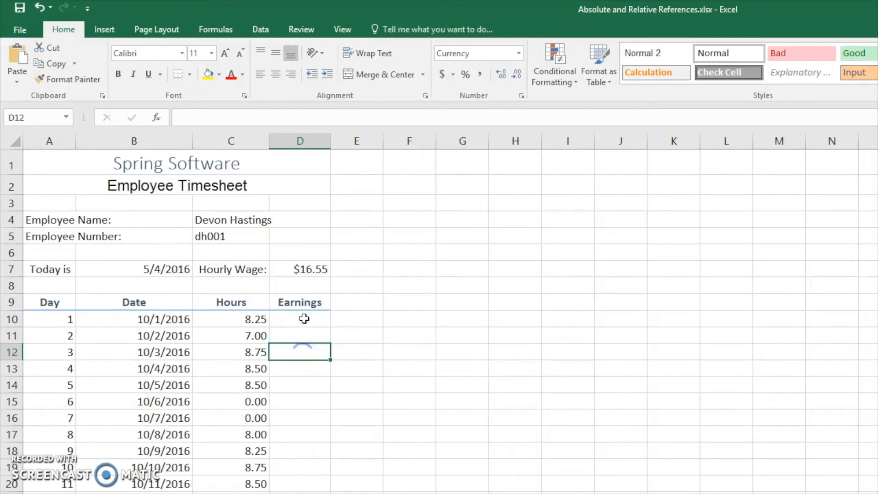
# Enter =C10*$D$7 in D10 so day 1 earnings show $136.54.
pyautogui.click(300, 318)
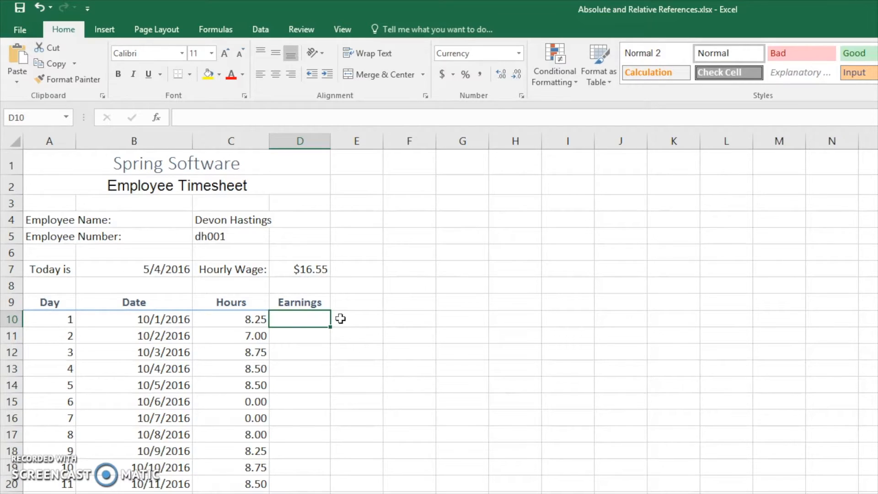
pyautogui.moveTo(325, 282)
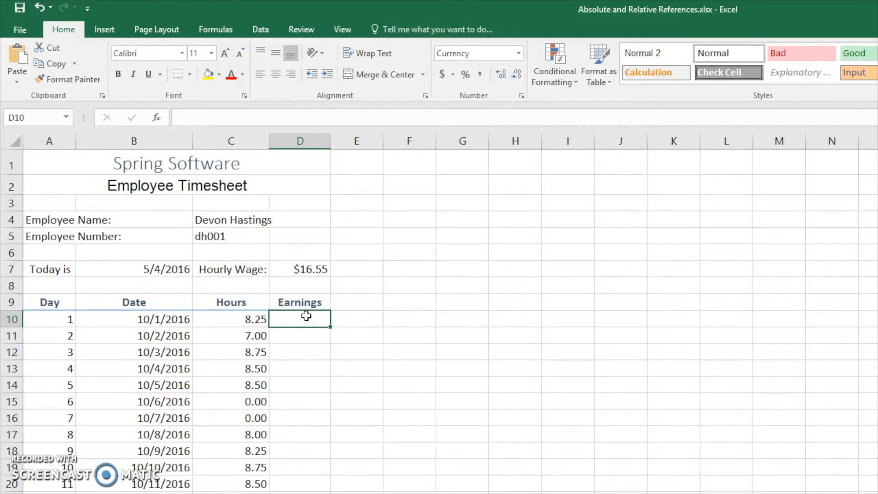
pyautogui.write('=')
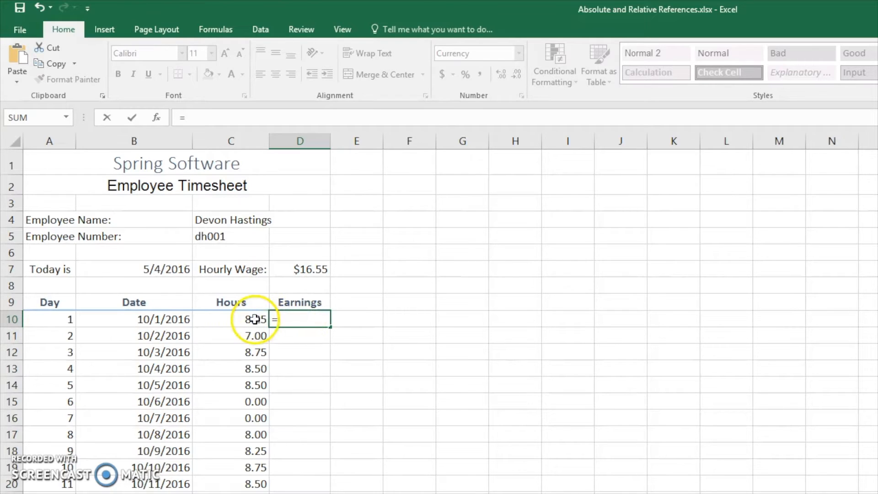
pyautogui.click(231, 319)
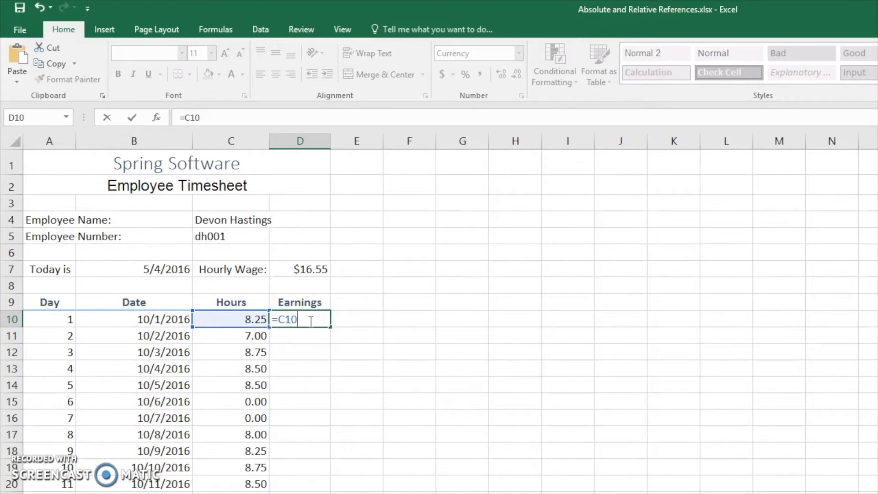
pyautogui.write('*')
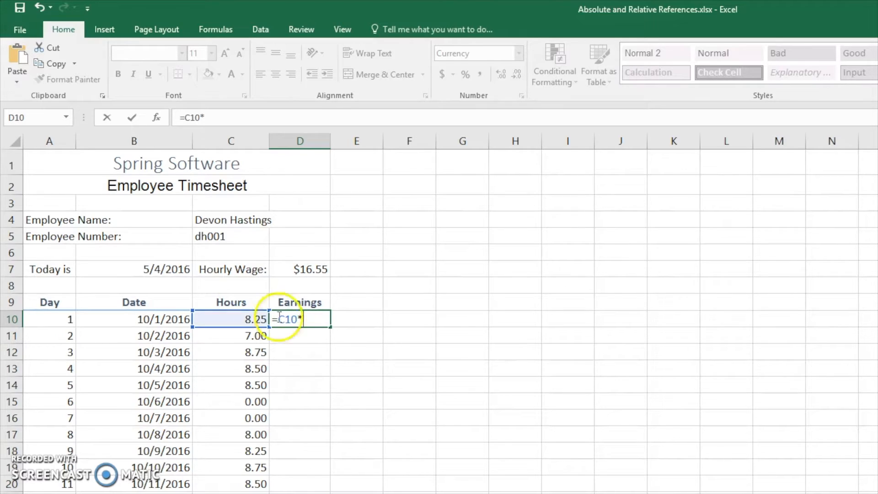
pyautogui.click(299, 270)
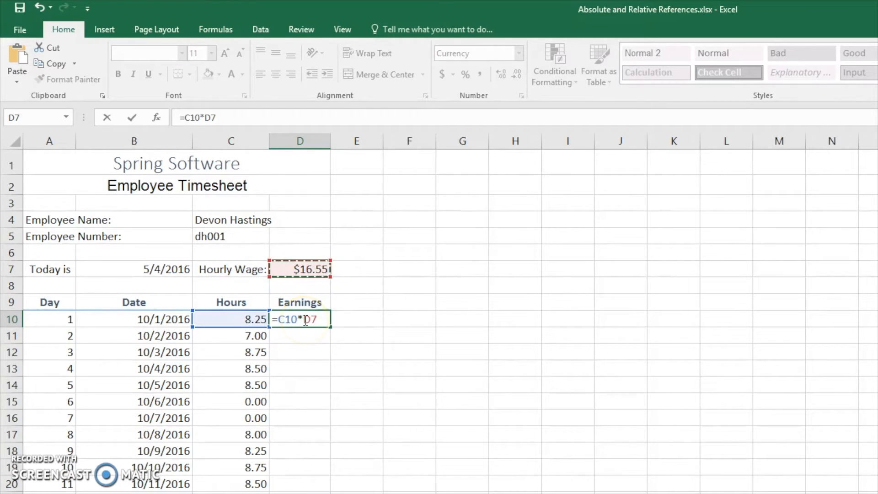
pyautogui.moveTo(295, 396)
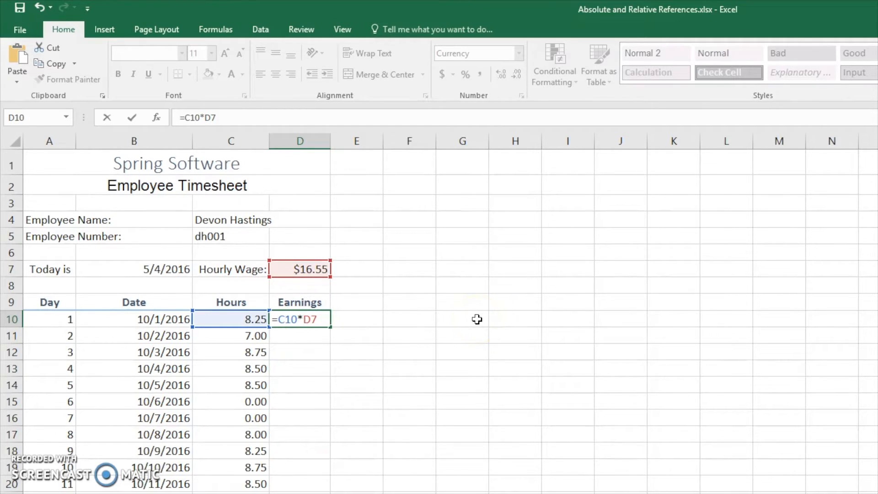
pyautogui.press('f4')
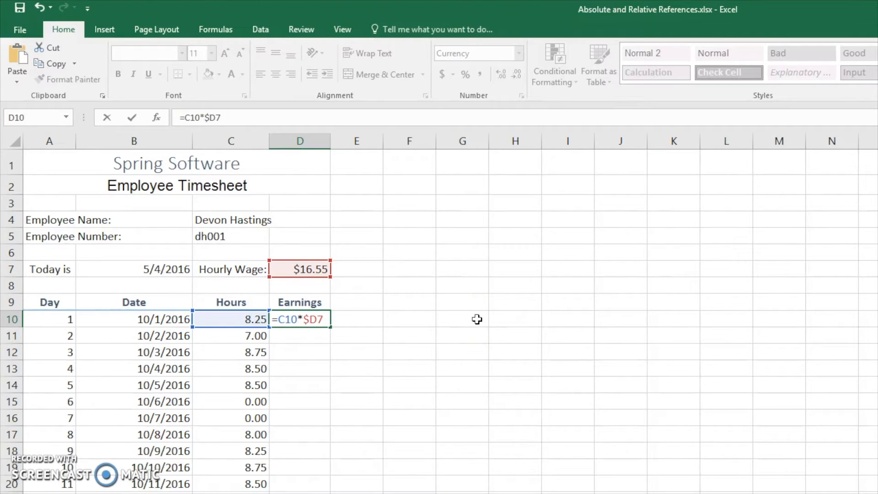
pyautogui.press('f4')
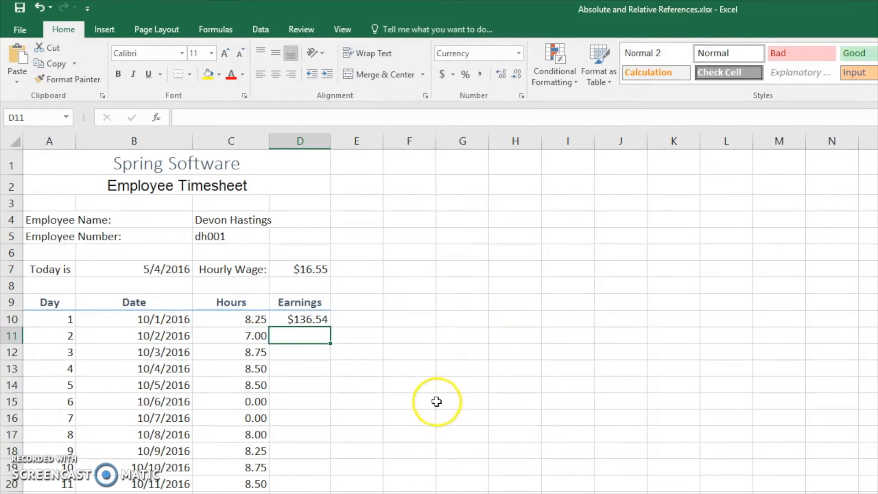
pyautogui.click(300, 319)
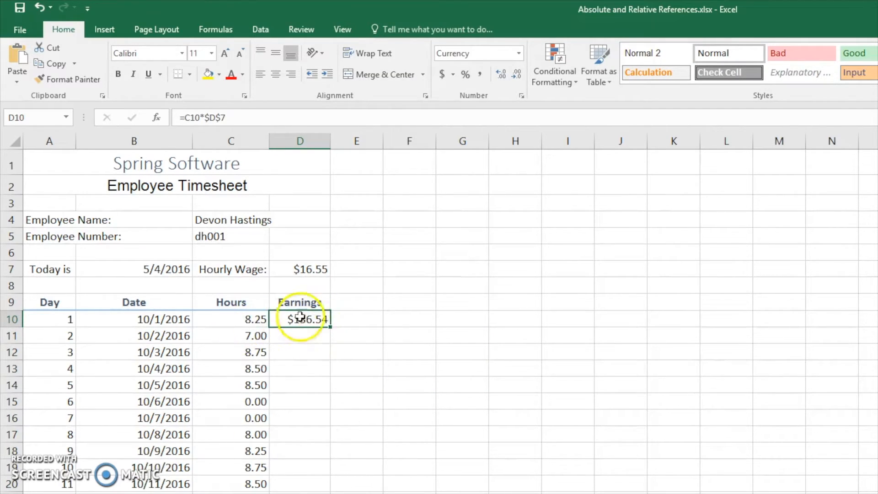
pyautogui.moveTo(299, 318); pyautogui.dragTo(322, 442)
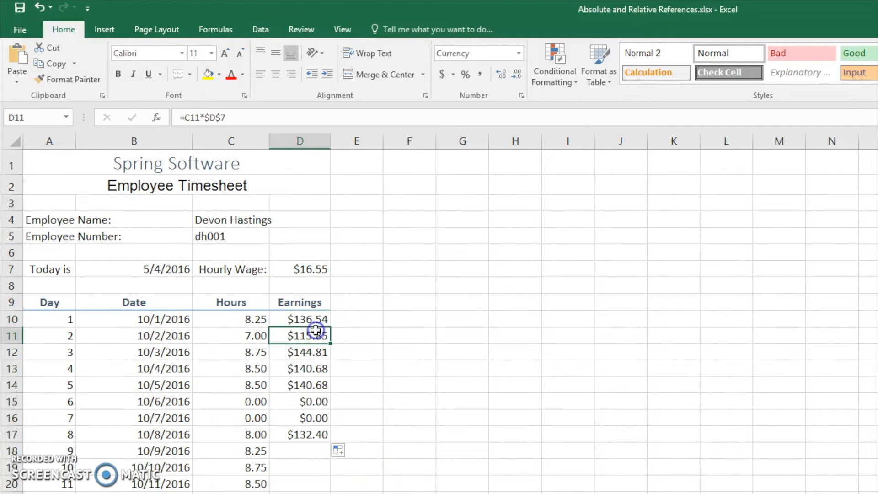
pyautogui.doubleClick(300, 335)
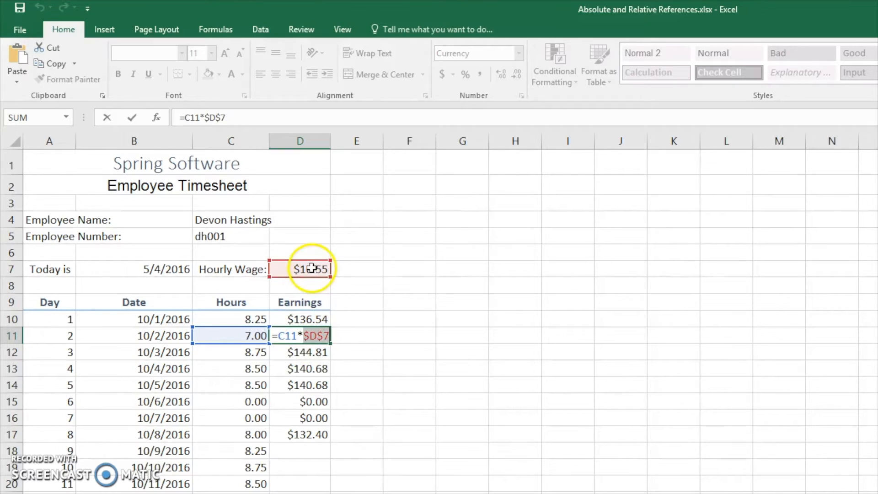
pyautogui.moveTo(296, 335)
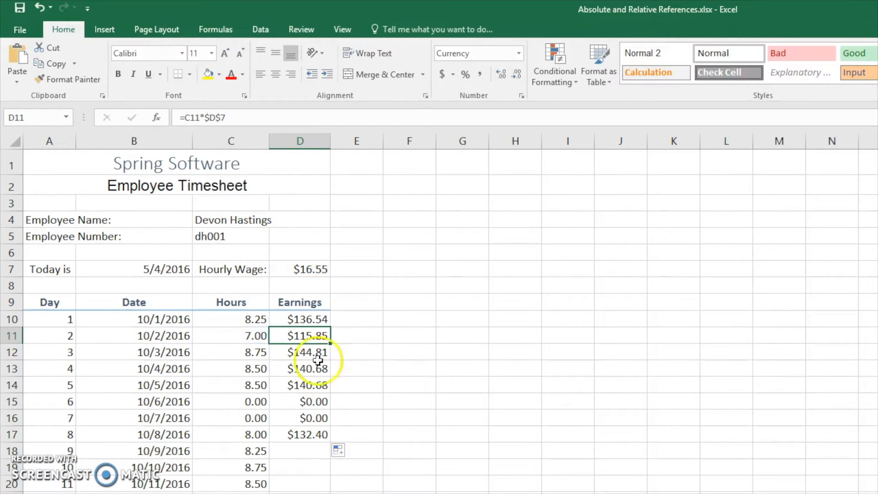
pyautogui.press('Delete')
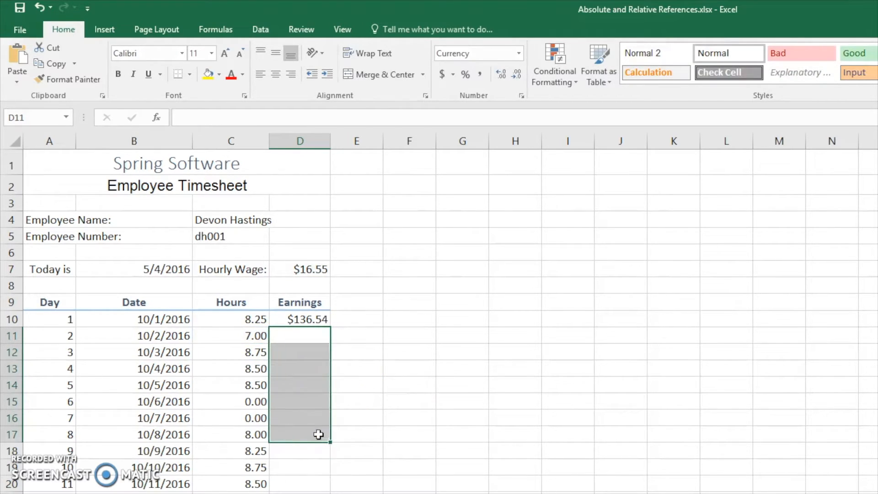
# Enter the day 2 earnings formula in D11 with a column-locked wage reference, showing $115.85.
pyautogui.click(300, 335)
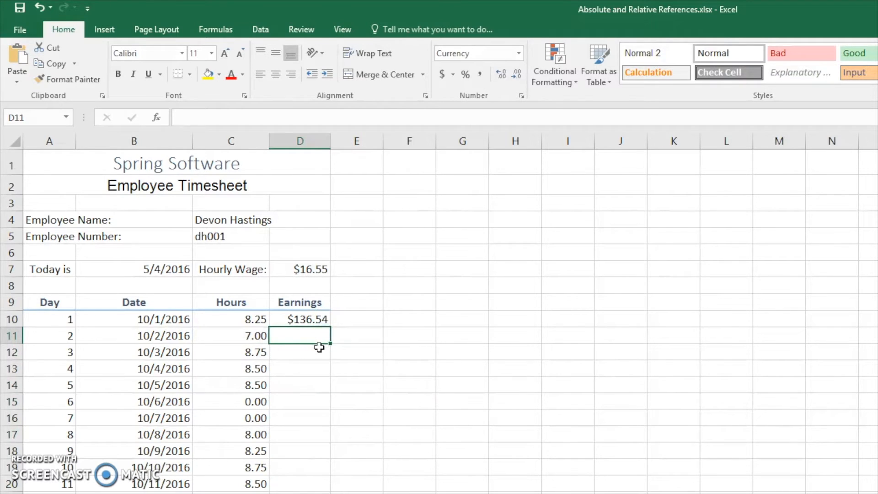
pyautogui.write('=C11*')
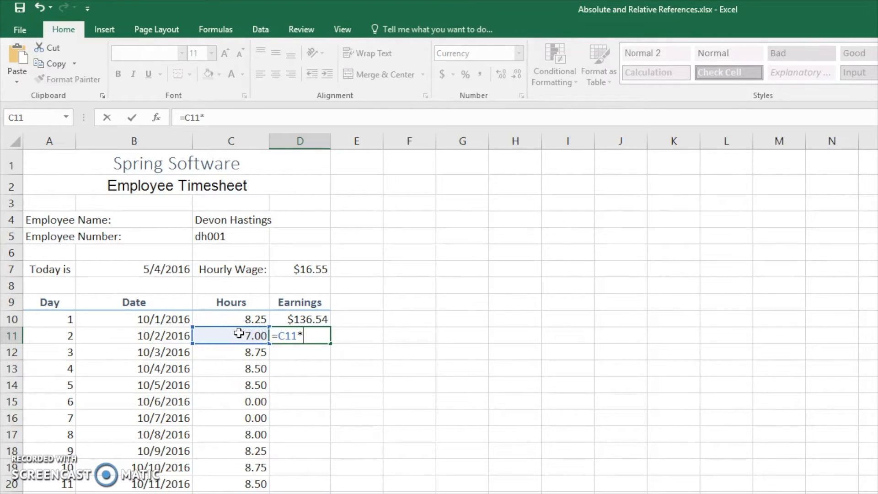
pyautogui.click(299, 269)
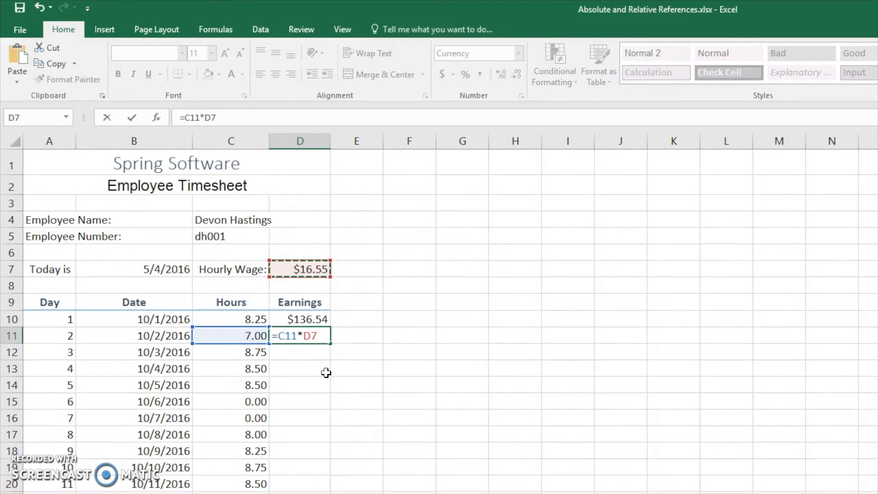
pyautogui.press('f4')
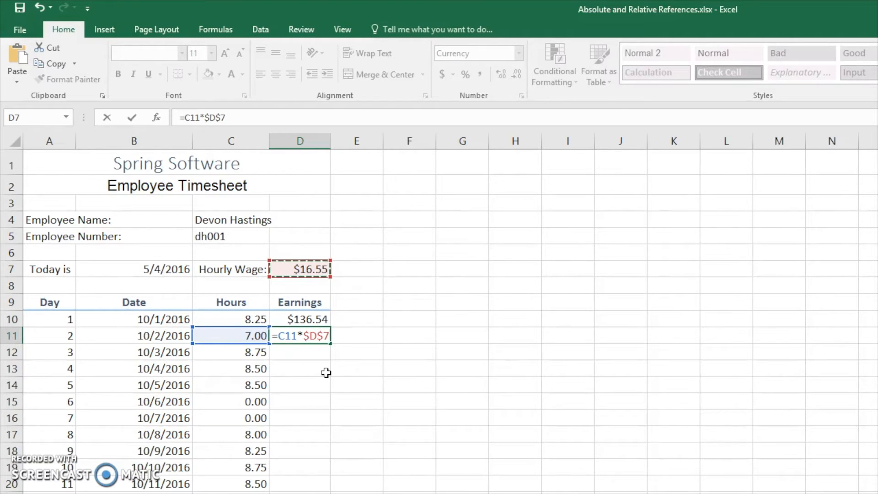
pyautogui.press('f4')
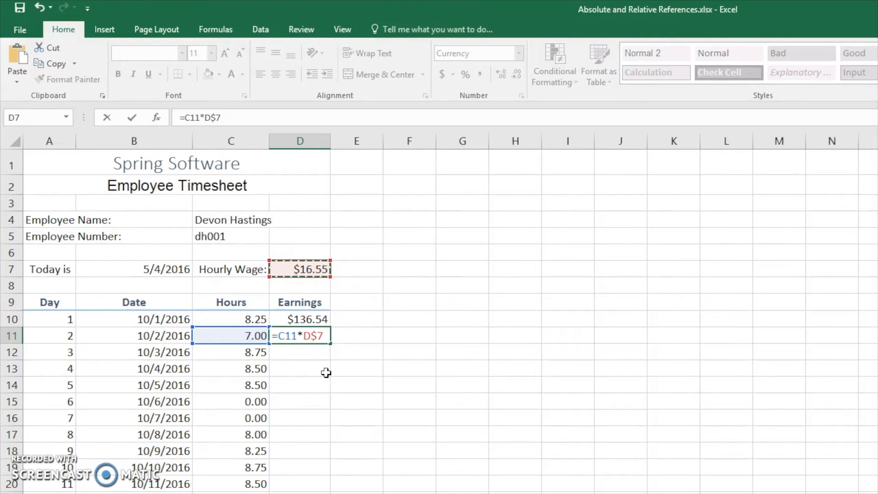
pyautogui.press('f4')
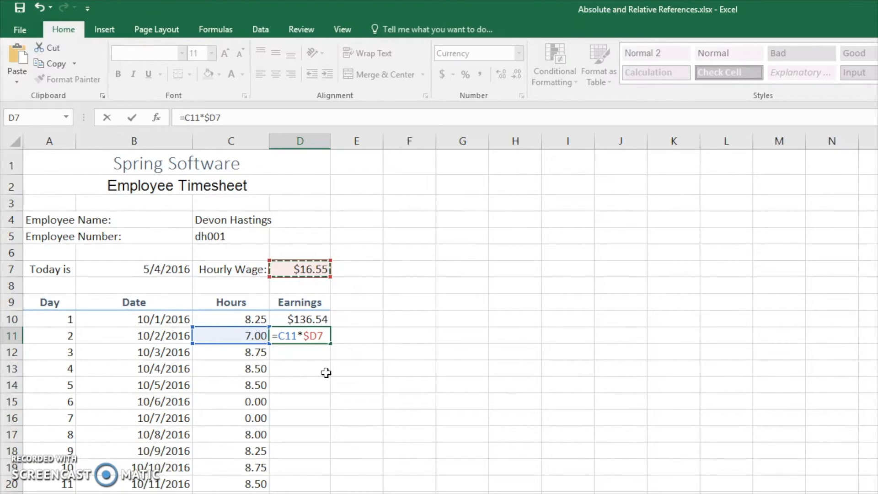
pyautogui.press('F4')
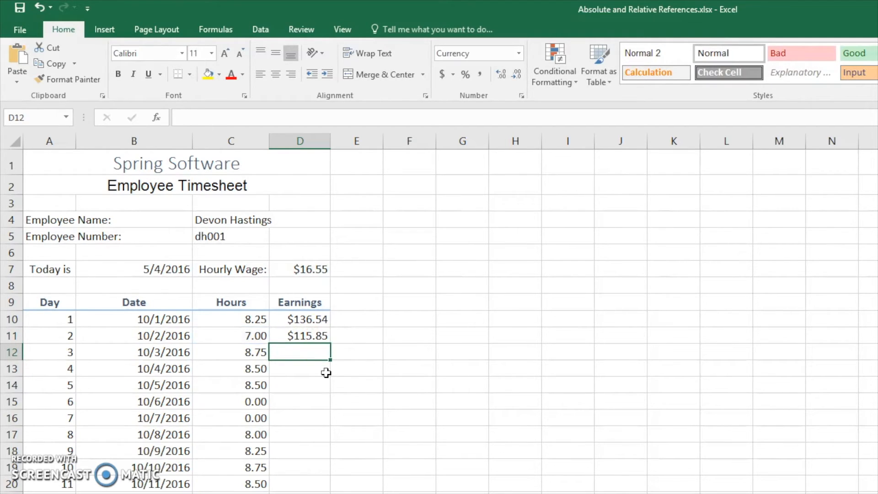
# Enter =C12*$D$7 in D12 so day 3 earnings show $144.81.
pyautogui.write('=C12')
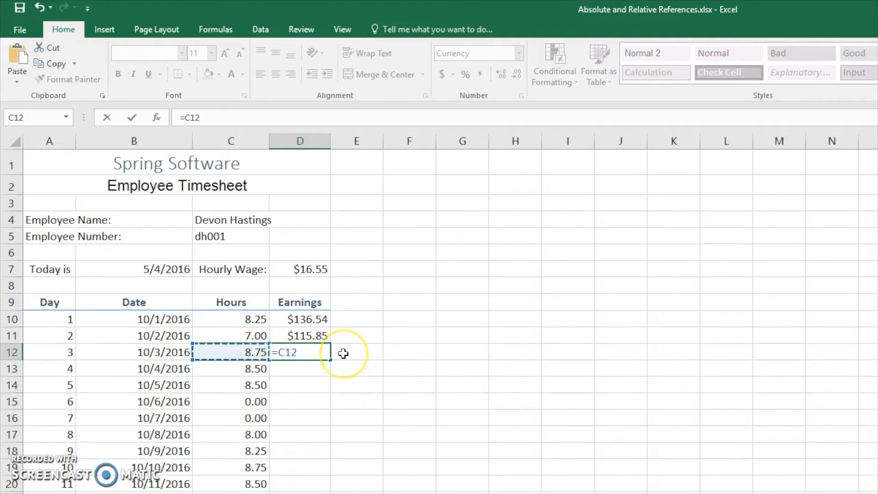
pyautogui.write('*D')
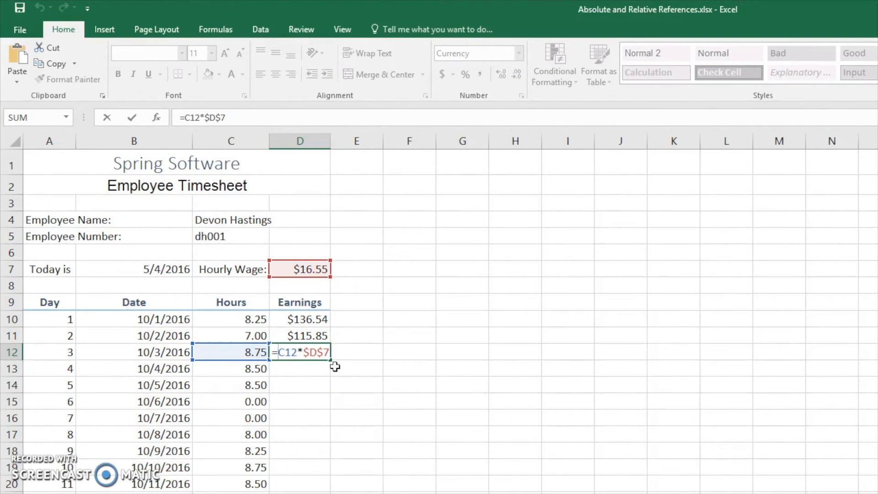
pyautogui.press('f4')
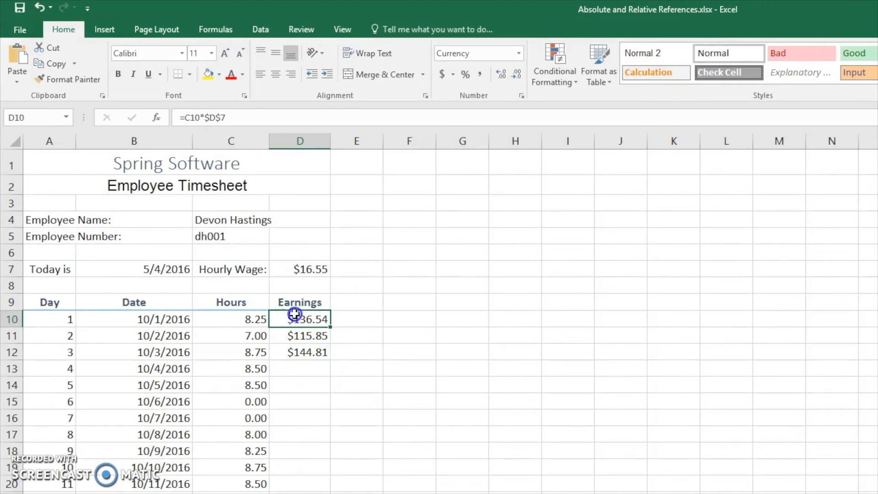
pyautogui.click(299, 418)
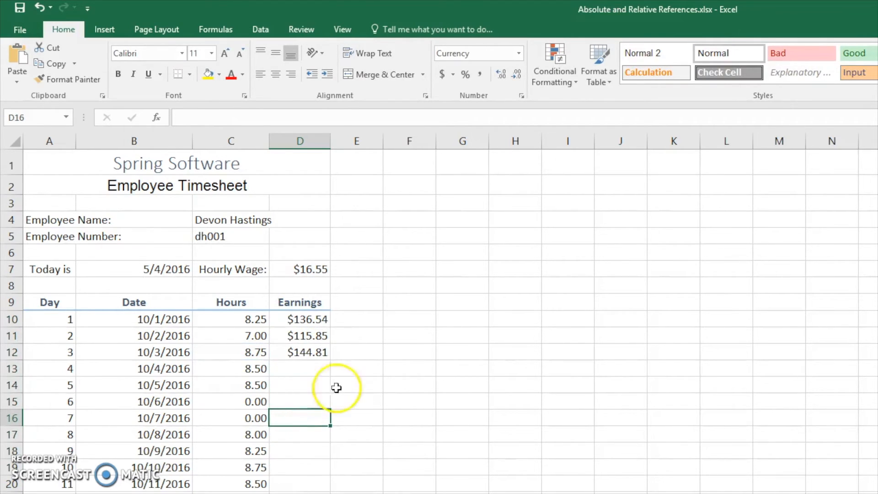
pyautogui.click(299, 352)
pyautogui.write('=$C12*$D$7')
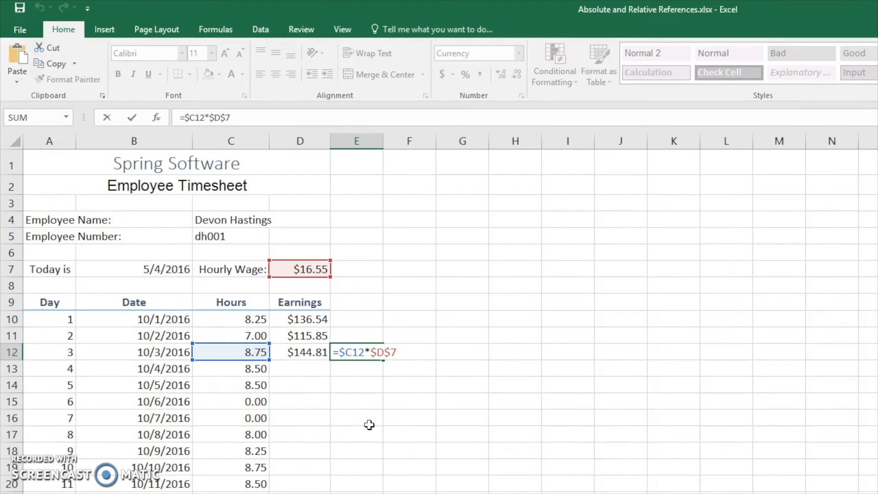
pyautogui.moveTo(318, 406)
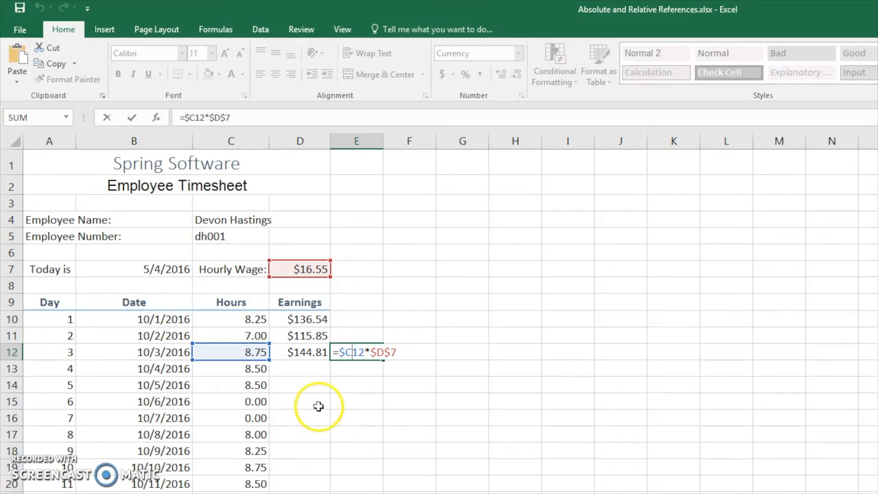
pyautogui.moveTo(329, 282)
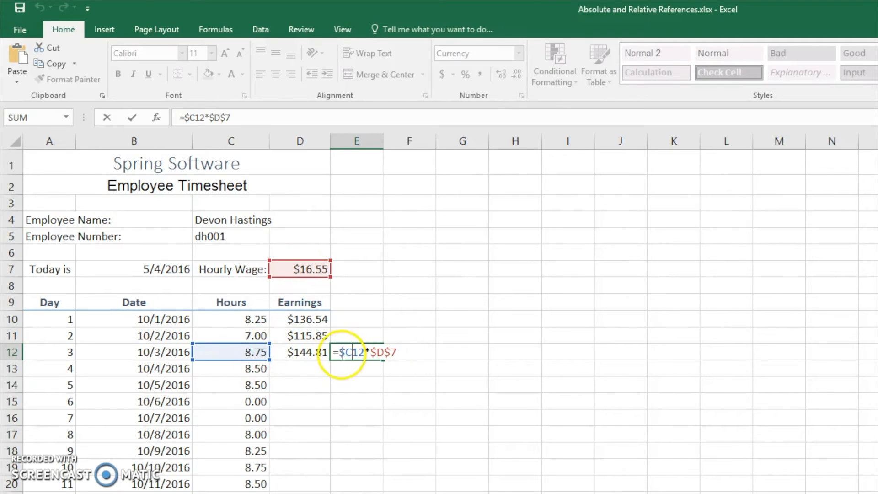
pyautogui.press('Enter')
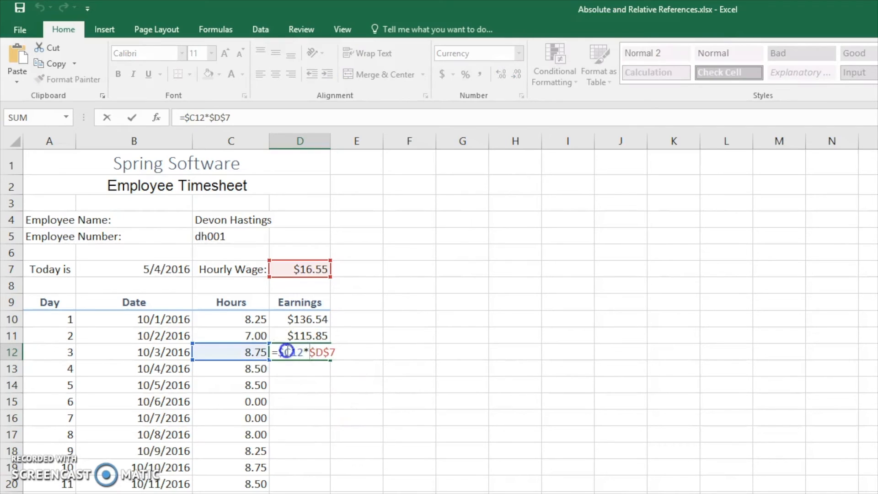
pyautogui.press('Enter')
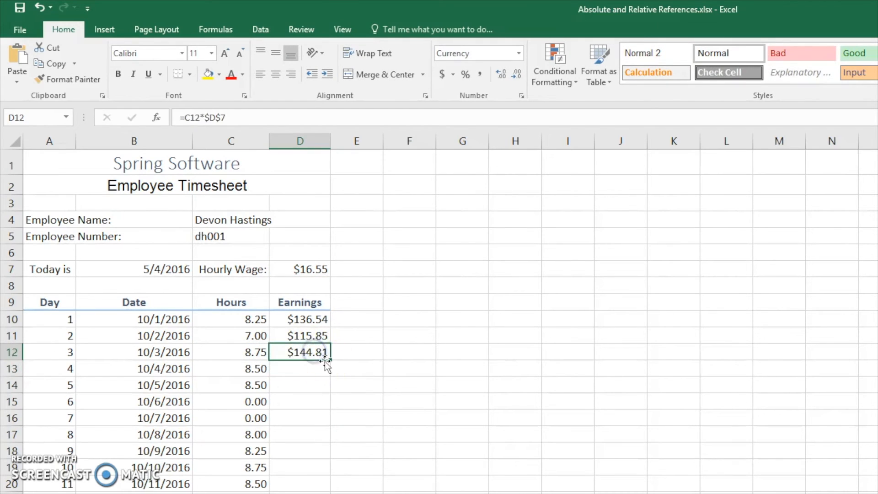
pyautogui.moveTo(326, 362); pyautogui.dragTo(366, 359)
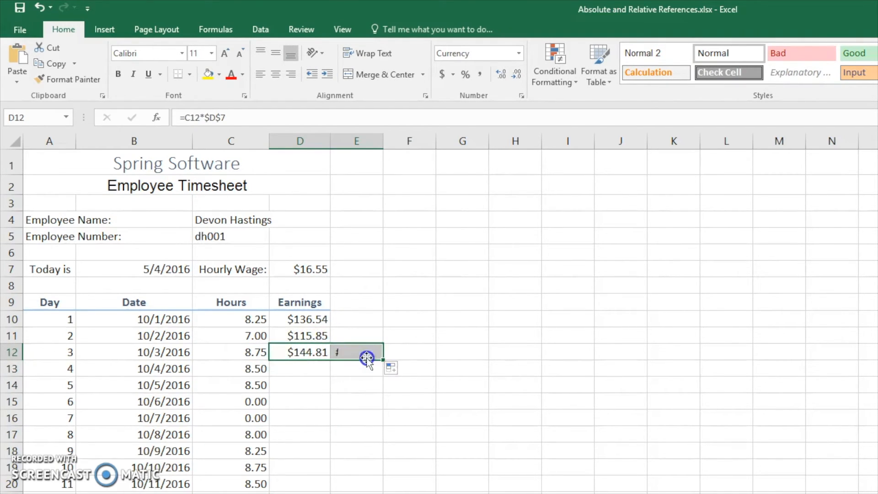
pyautogui.doubleClick(299, 352)
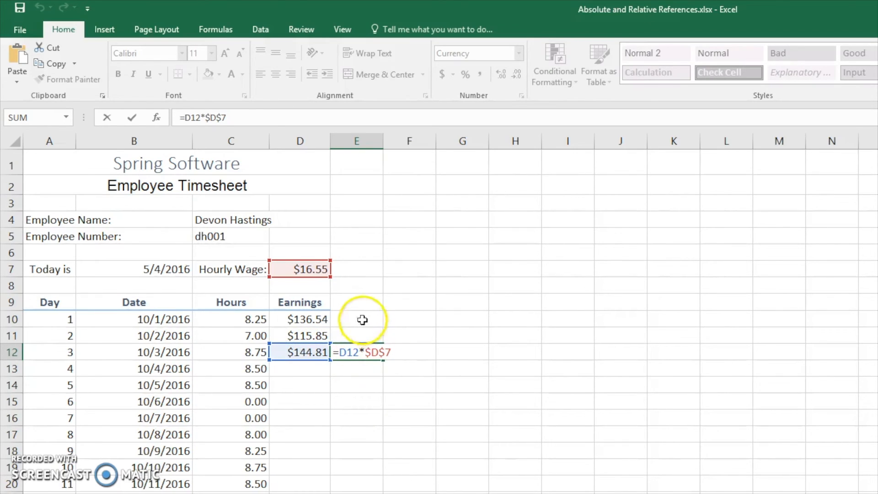
pyautogui.moveTo(334, 329)
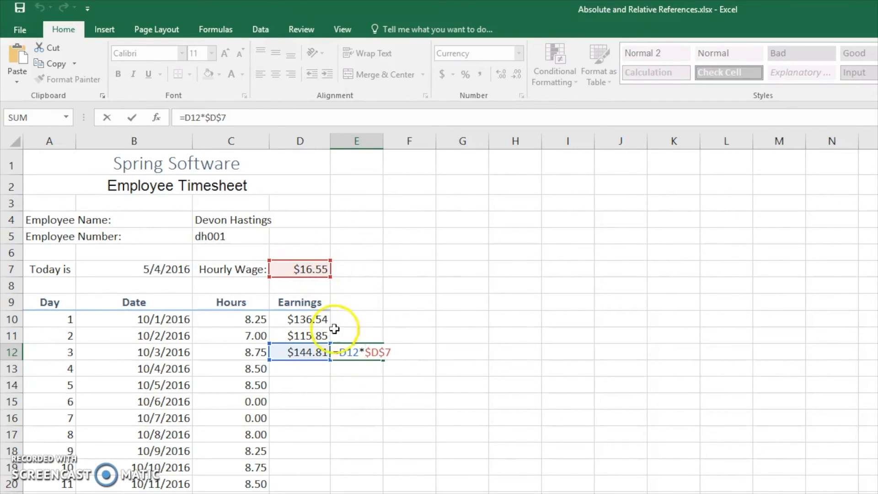
pyautogui.click(338, 352)
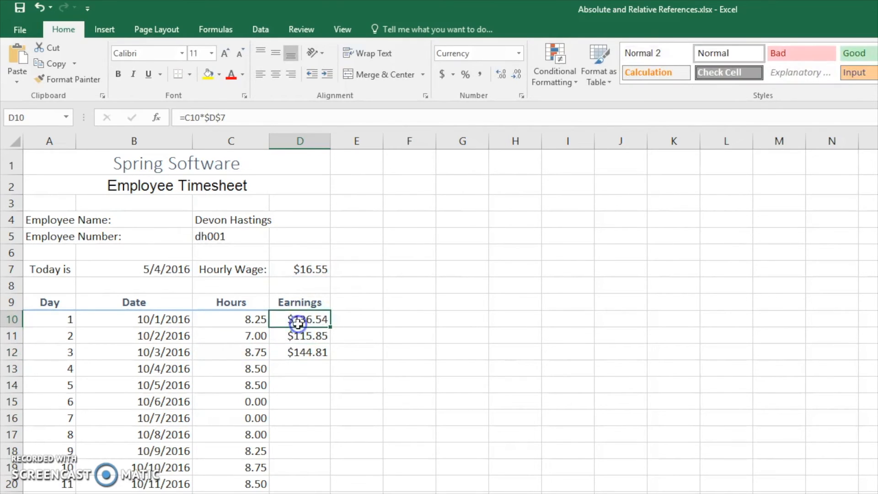
# Fill the earnings formula down all days (day 4 $140.68) and check the wage in D7.
pyautogui.doubleClick(299, 319)
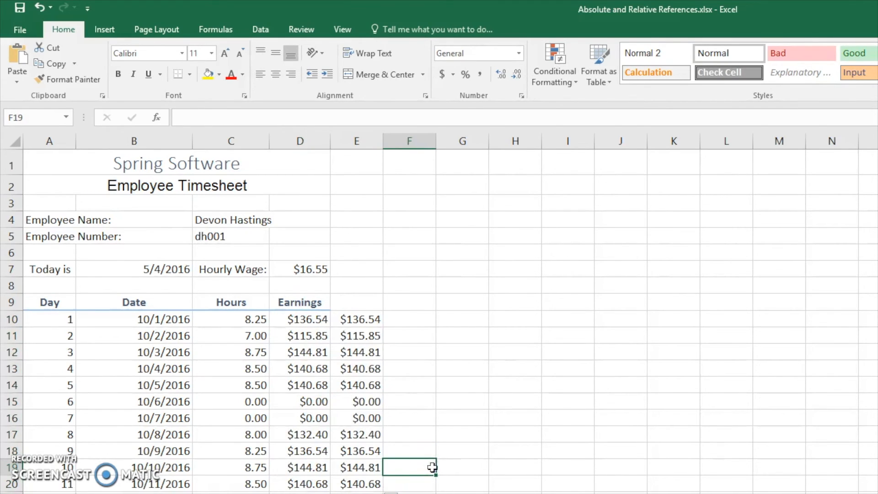
pyautogui.moveTo(321, 319)
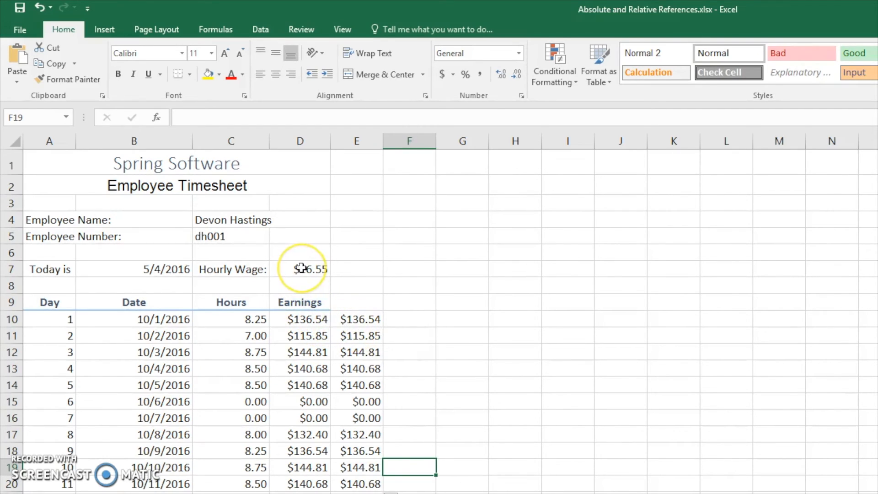
pyautogui.click(299, 269)
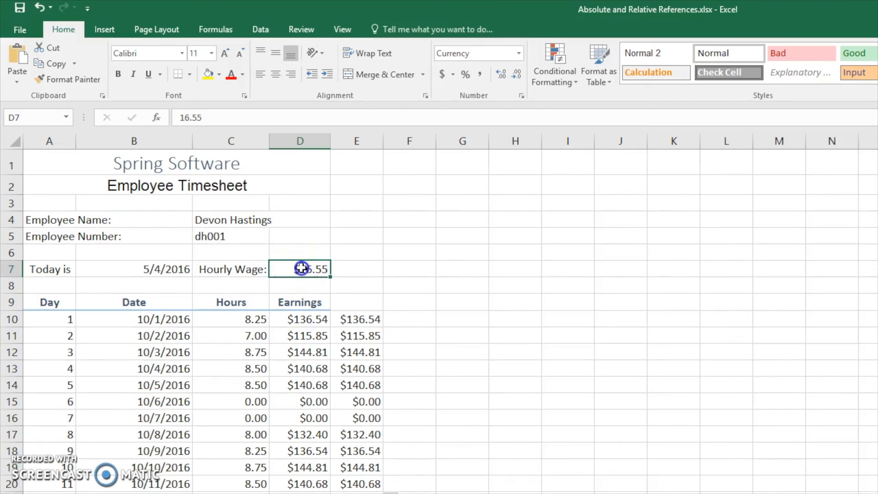